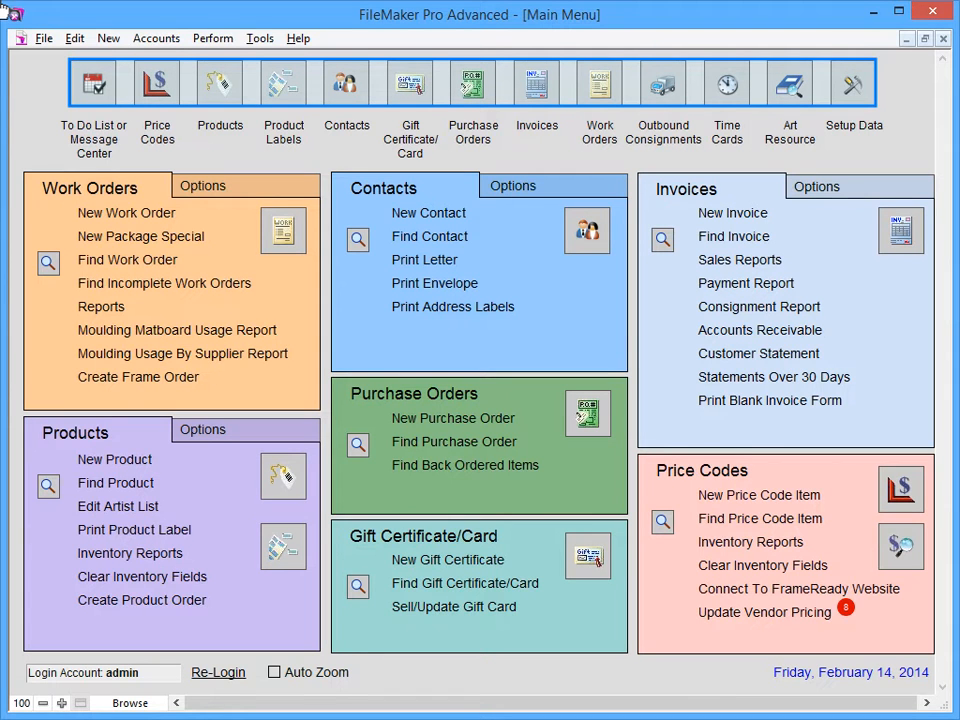
pyautogui.moveTo(462, 35)
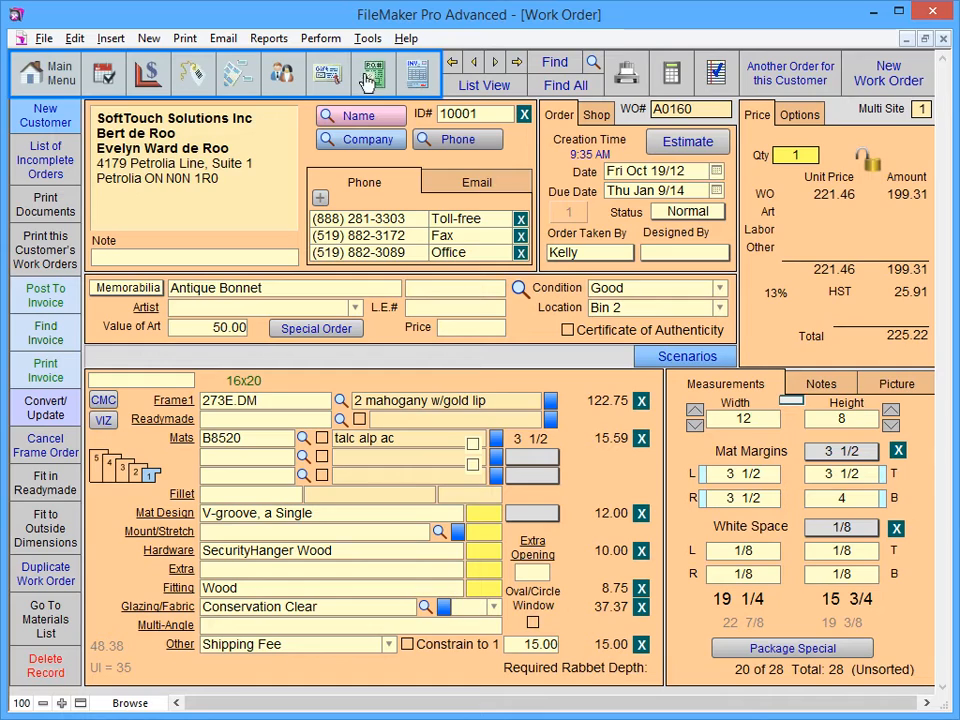
pyautogui.moveTo(287, 85)
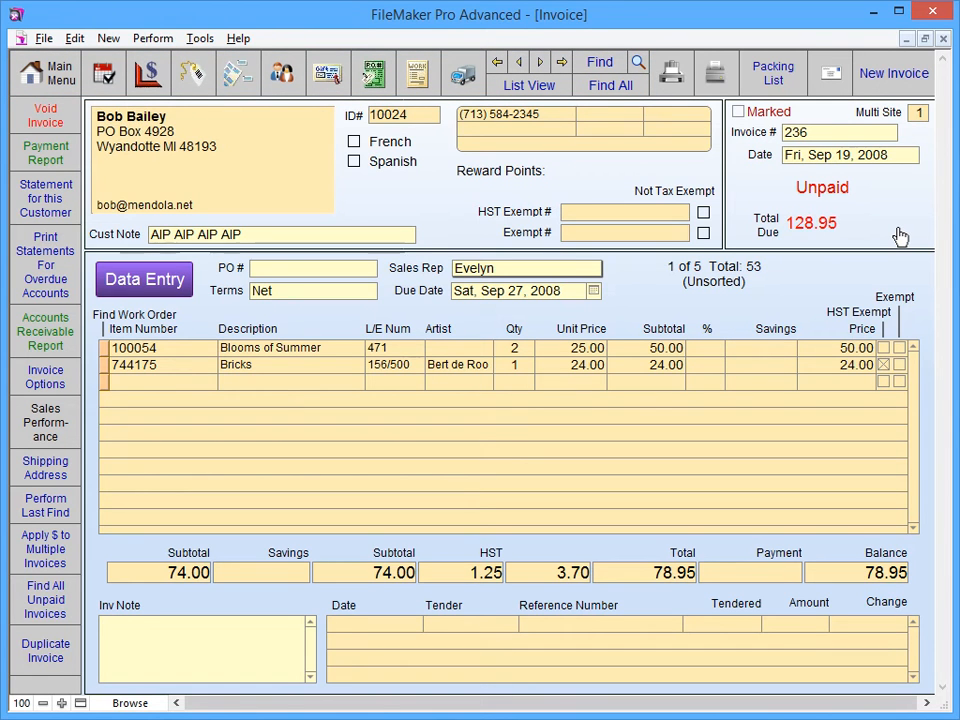
pyautogui.moveTo(873, 237)
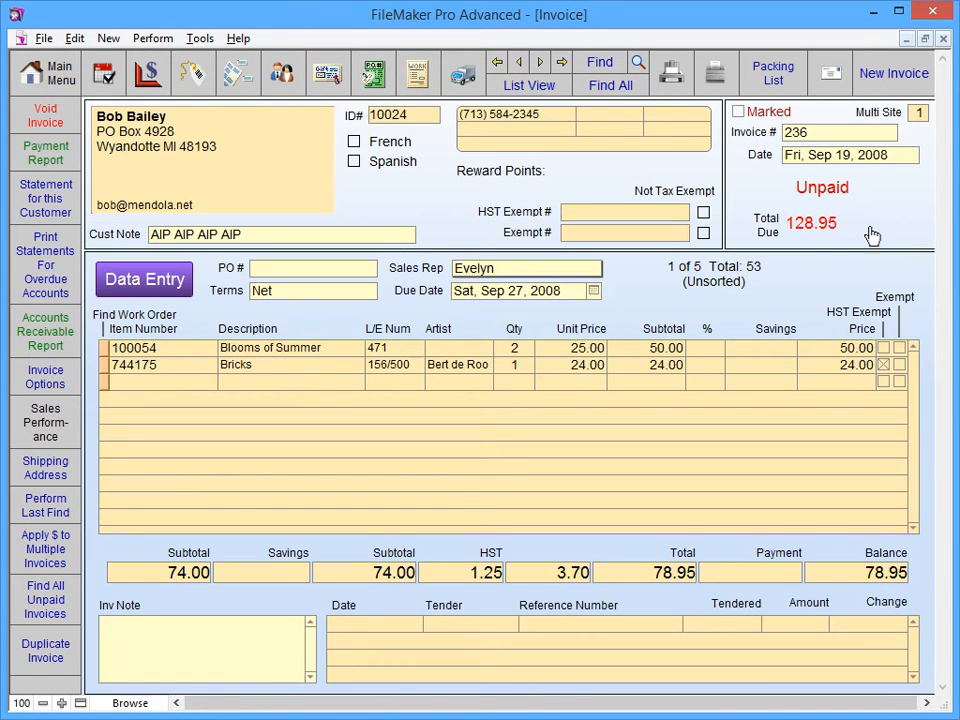
pyautogui.moveTo(550, 115)
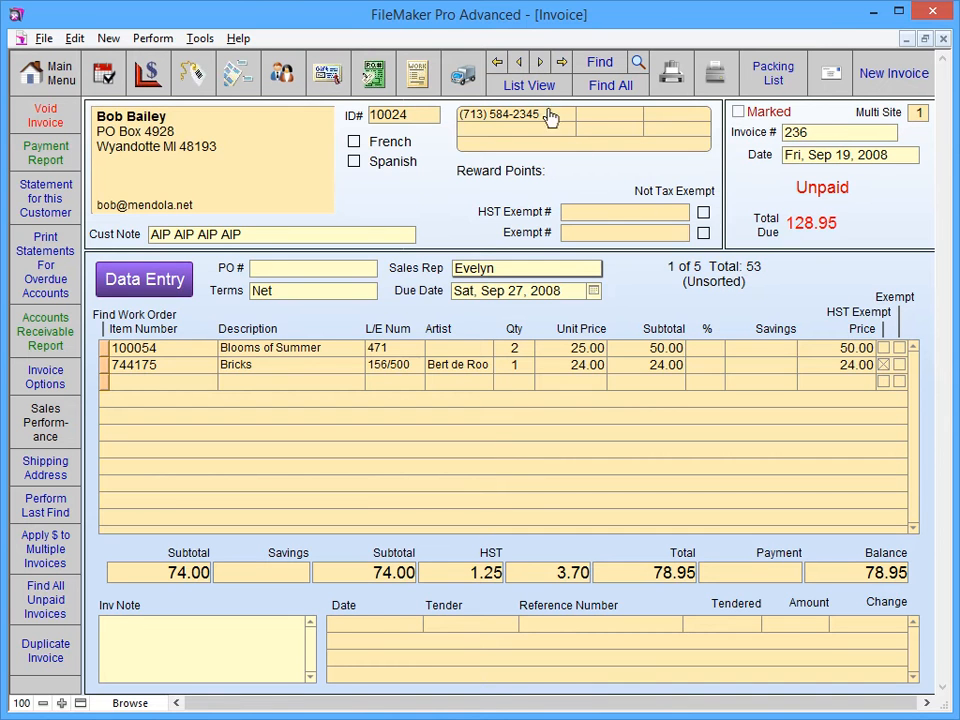
pyautogui.click(519, 62)
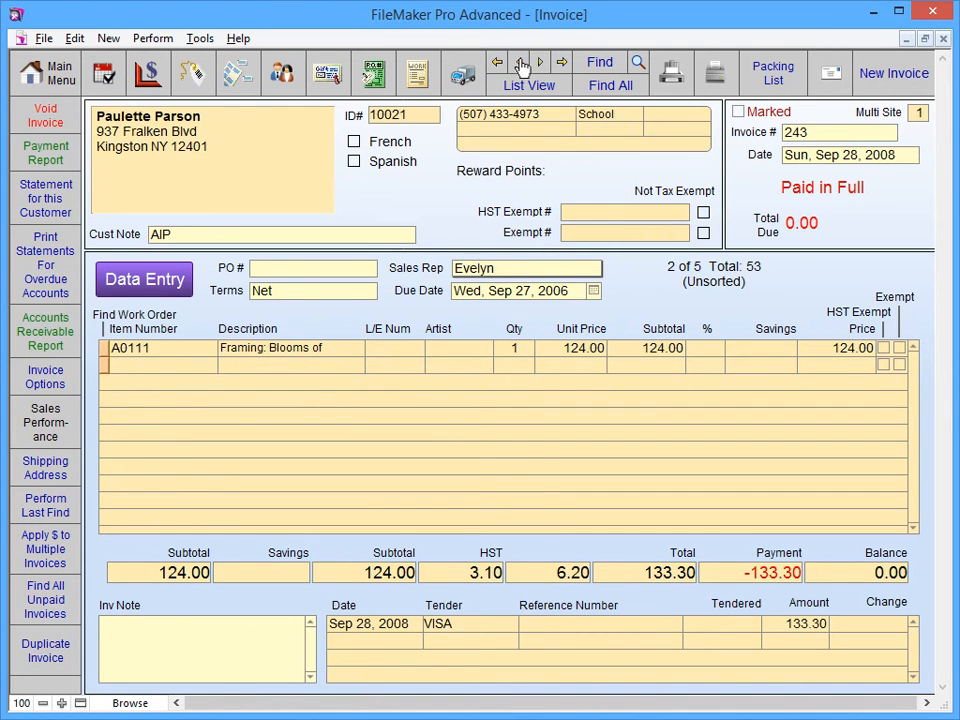
pyautogui.click(497, 62)
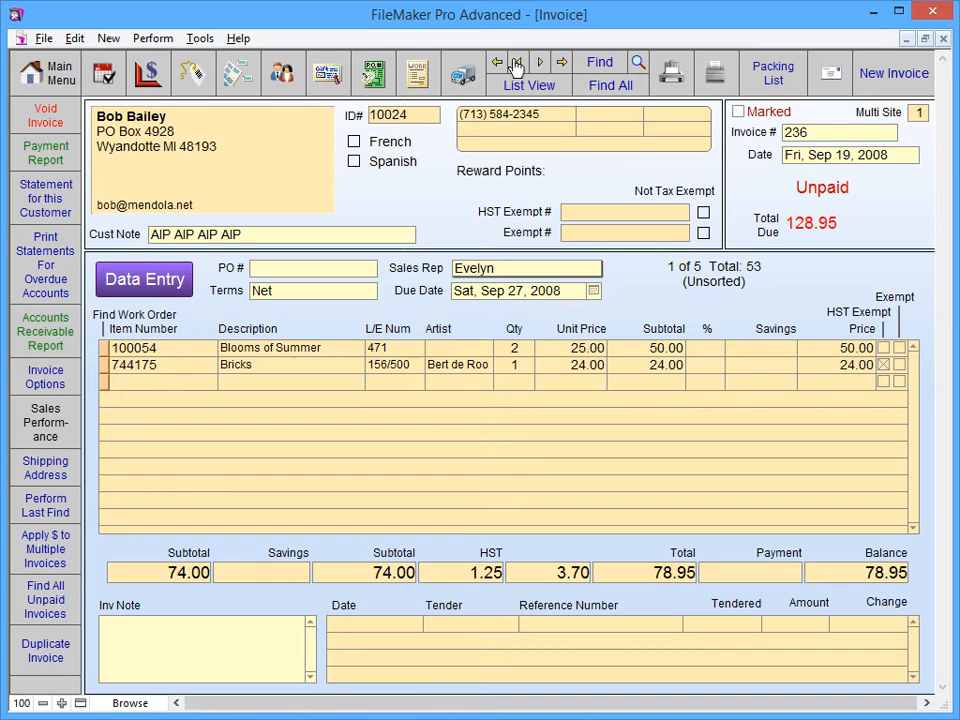
pyautogui.moveTo(563, 65)
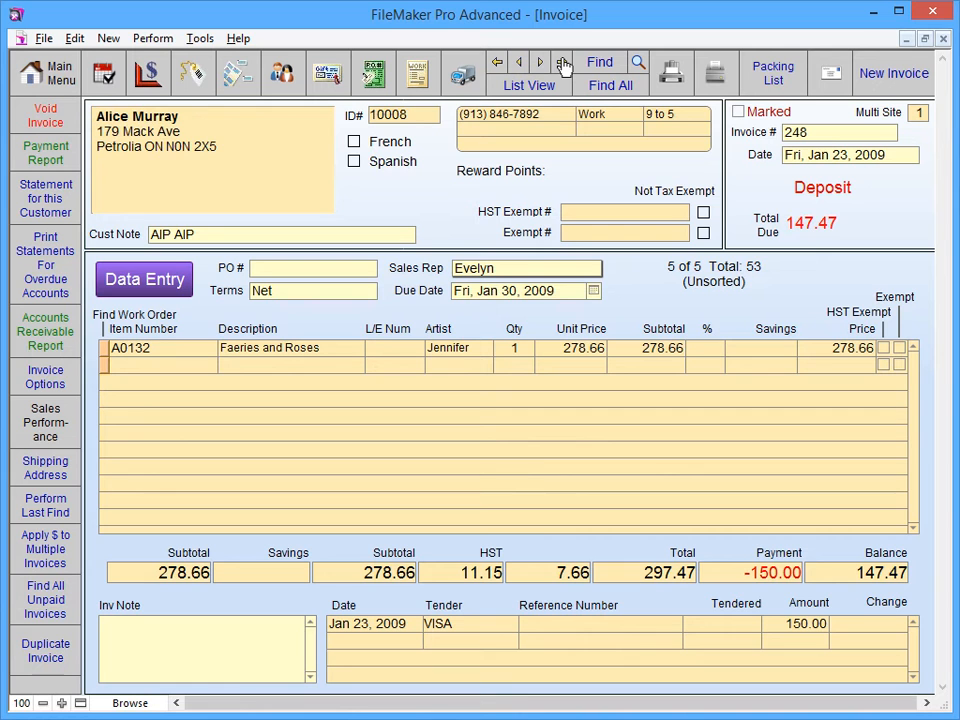
pyautogui.moveTo(530, 62)
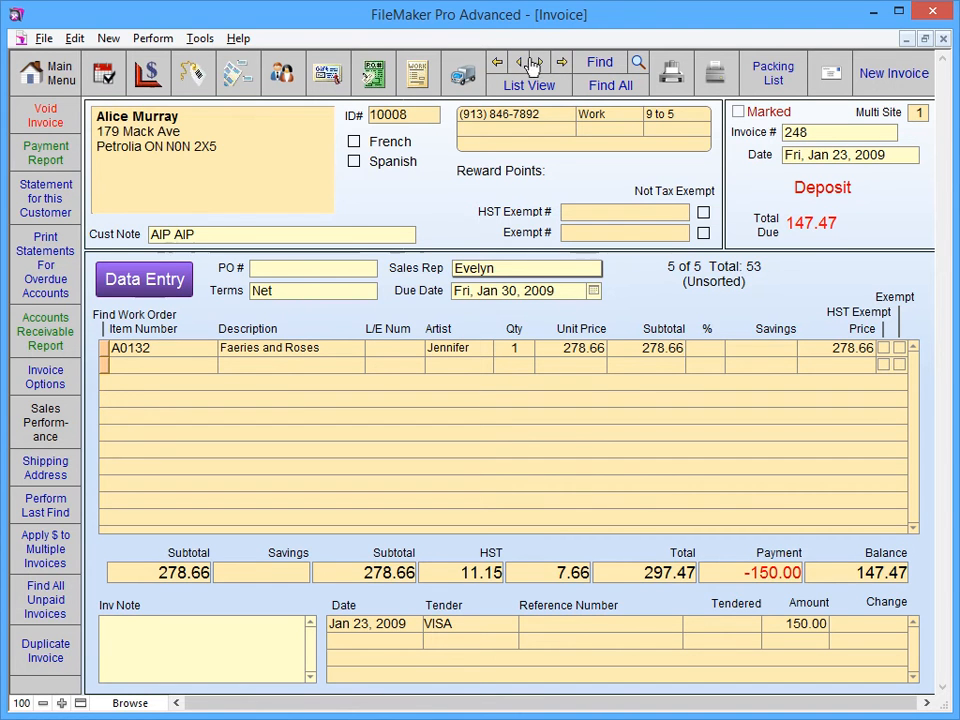
pyautogui.click(497, 62)
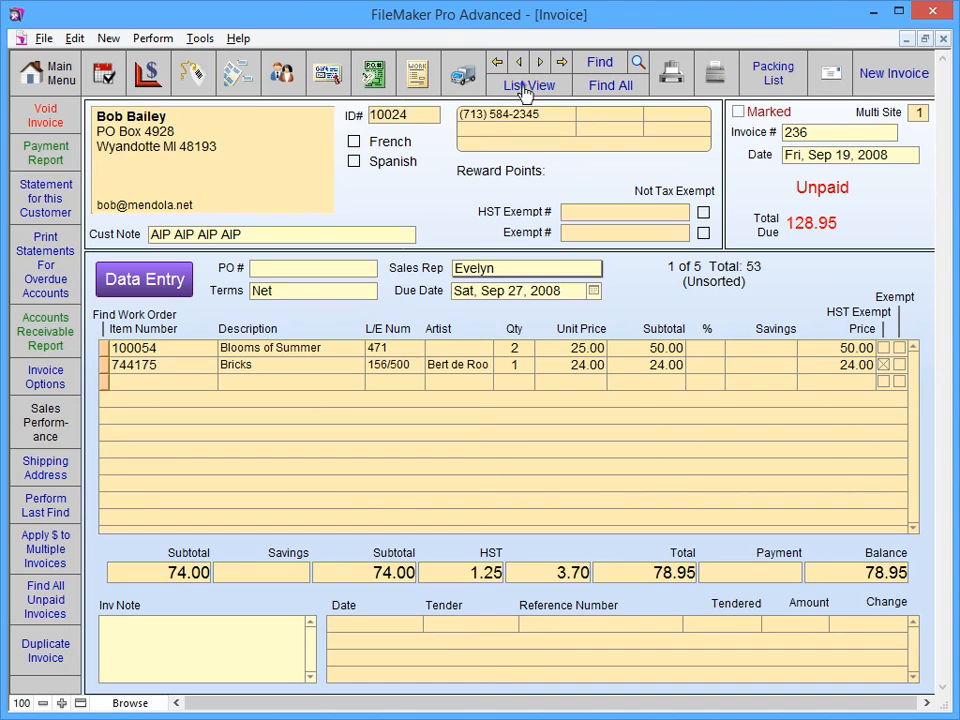
# Step: Switch the invoices to List View and show all 53 invoice records
pyautogui.click(531, 85)
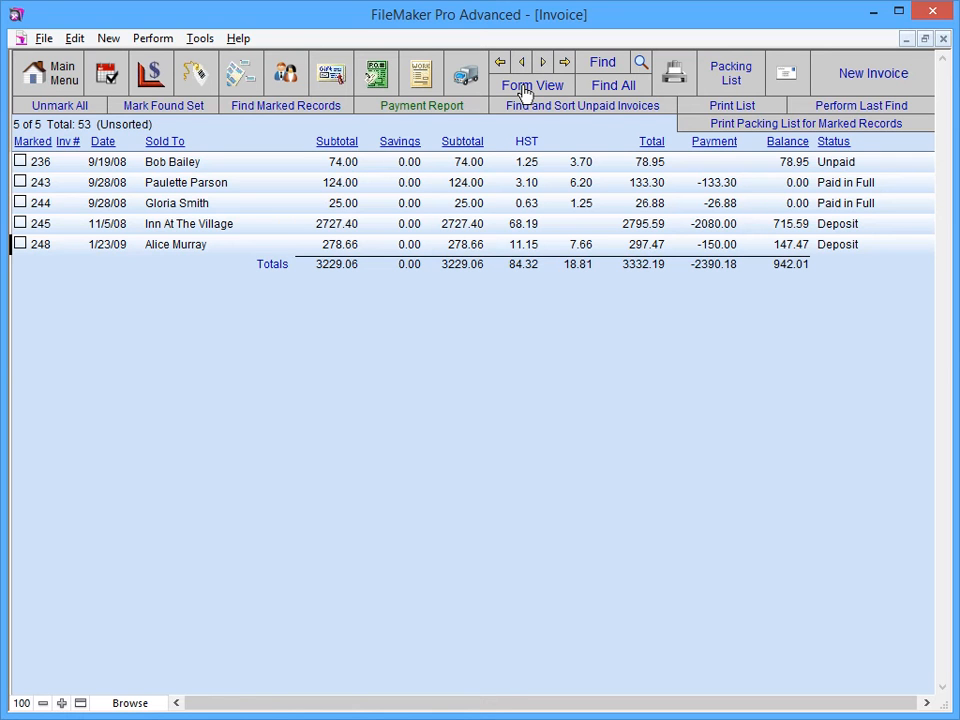
pyautogui.moveTo(575, 90)
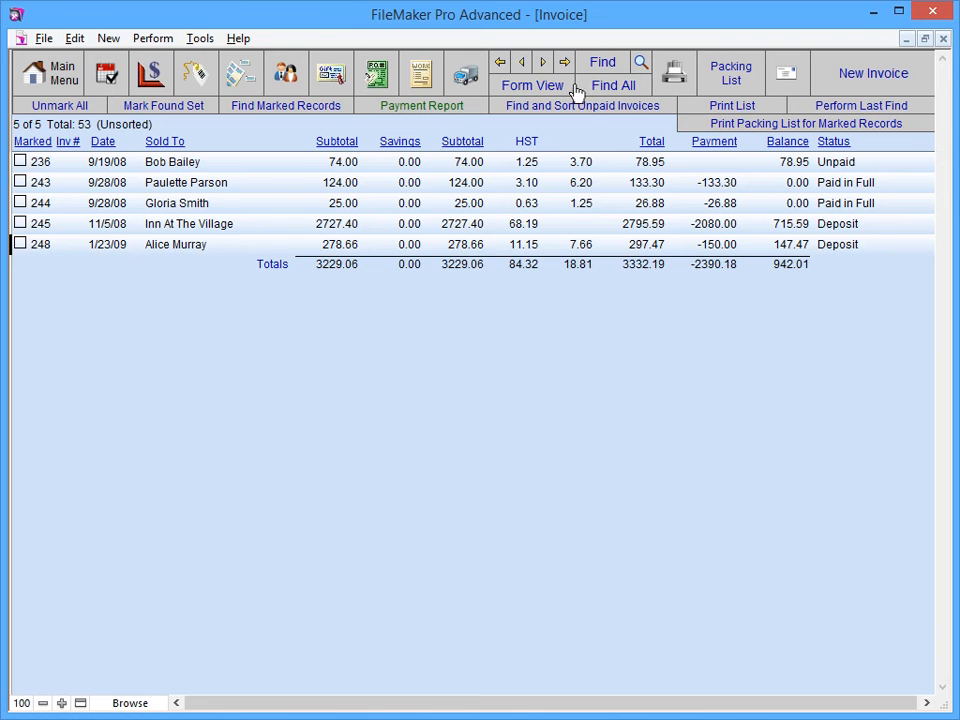
pyautogui.click(613, 85)
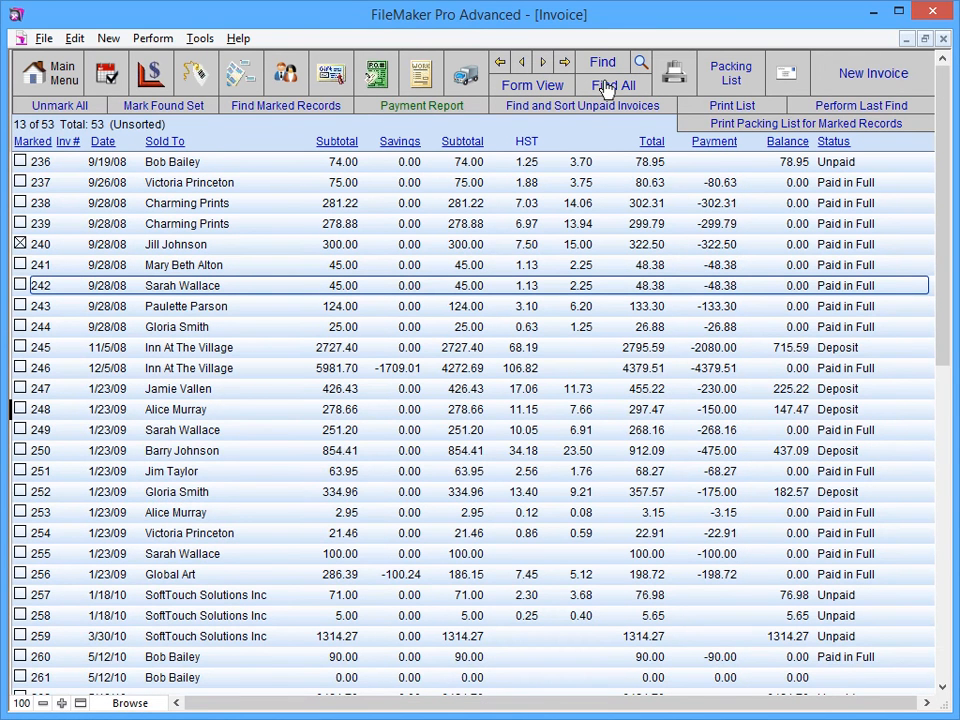
pyautogui.moveTo(205, 209)
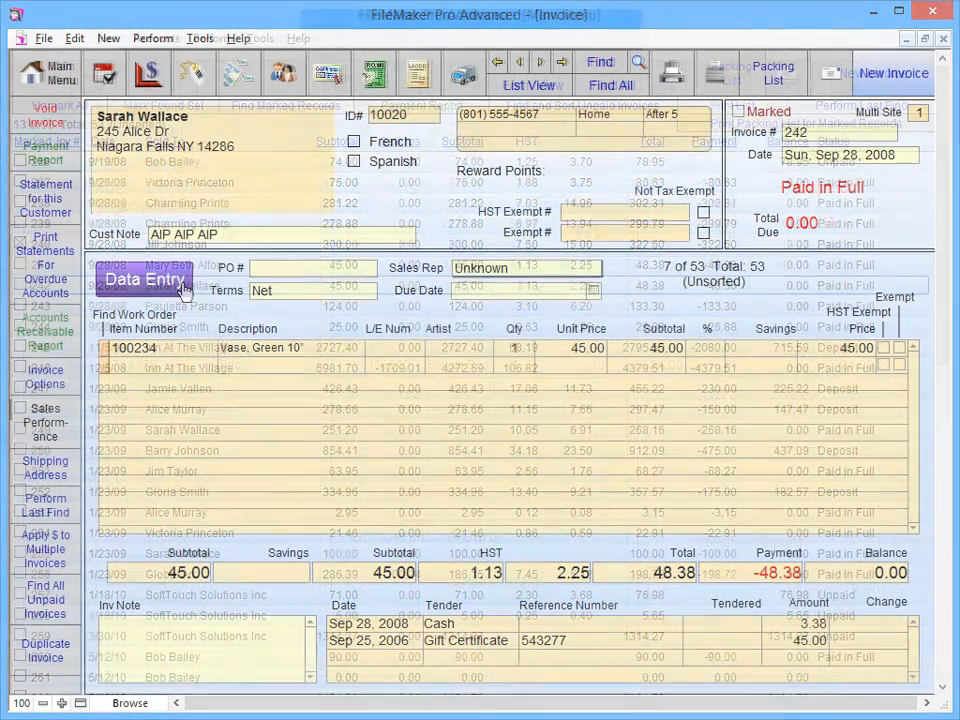
pyautogui.click(144, 279)
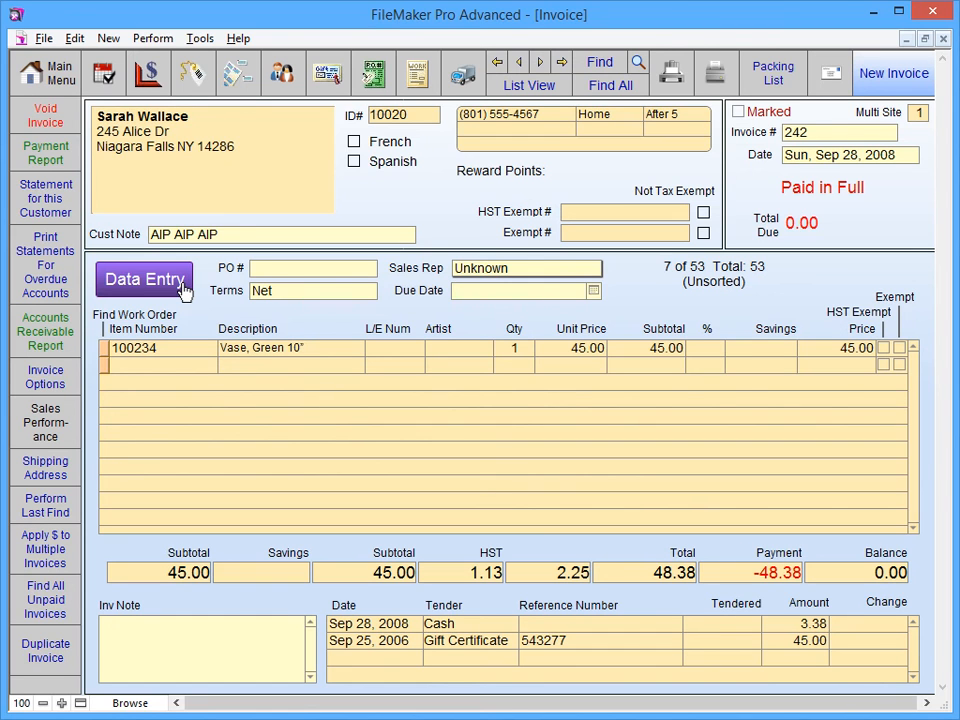
pyautogui.moveTo(165, 287)
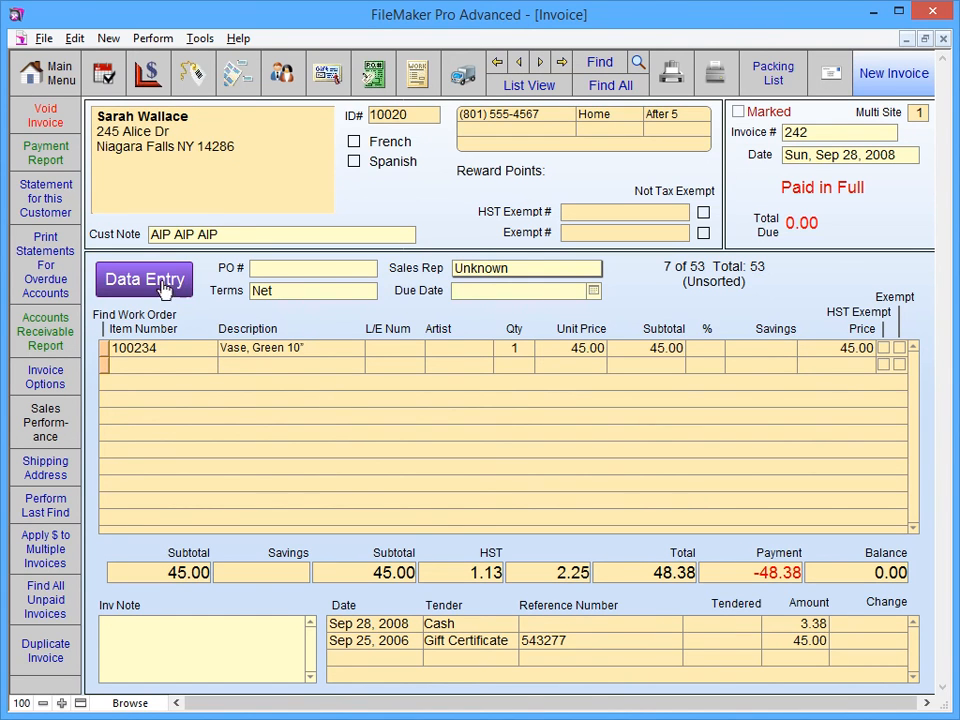